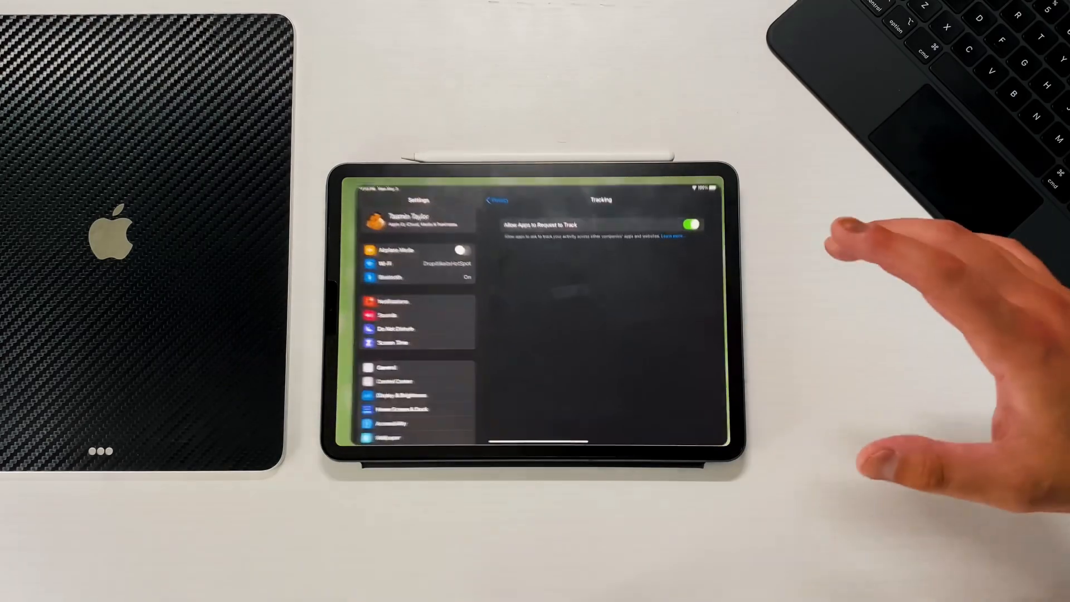
Open General to see the iPad's software version 14.5.1, then go to Privacy
click(498, 200)
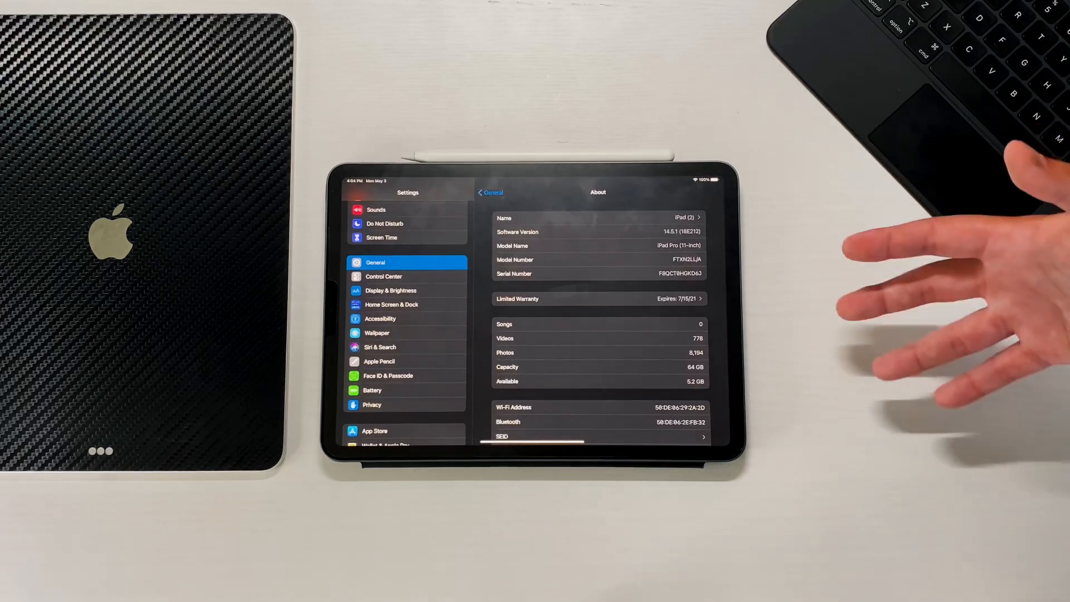
click(372, 404)
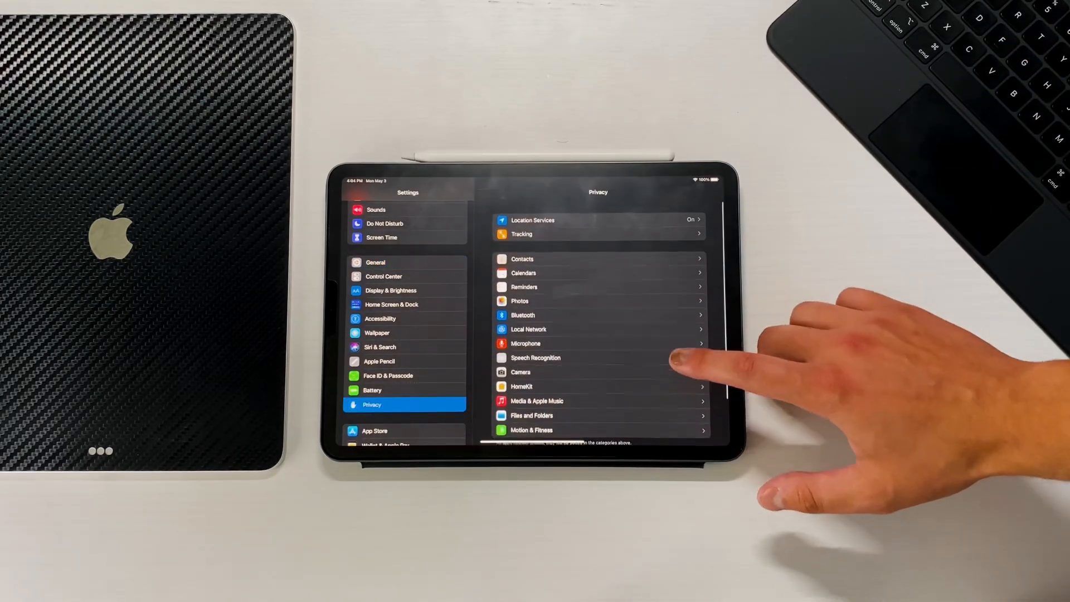
Open Privacy > Tracking, where 'Allow Apps to Request to Track' is on
click(597, 234)
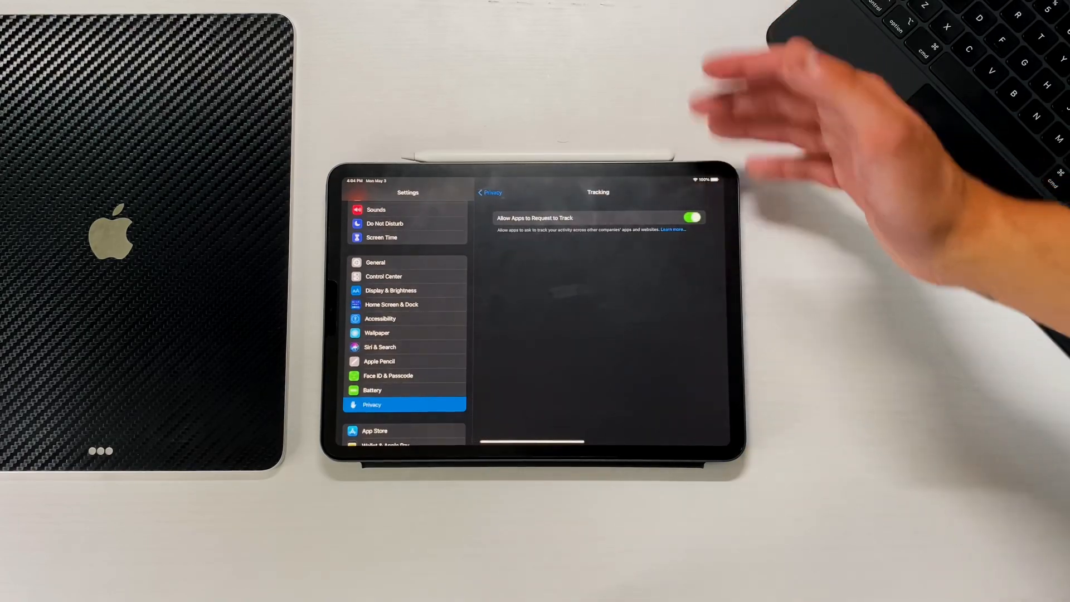
mouse_move(887, 287)
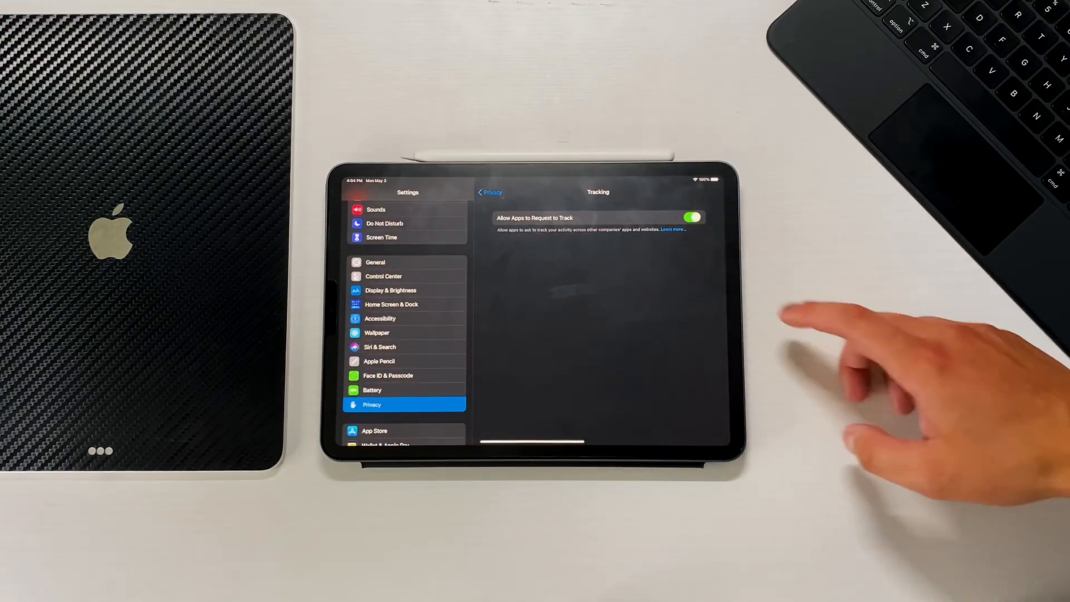
click(692, 217)
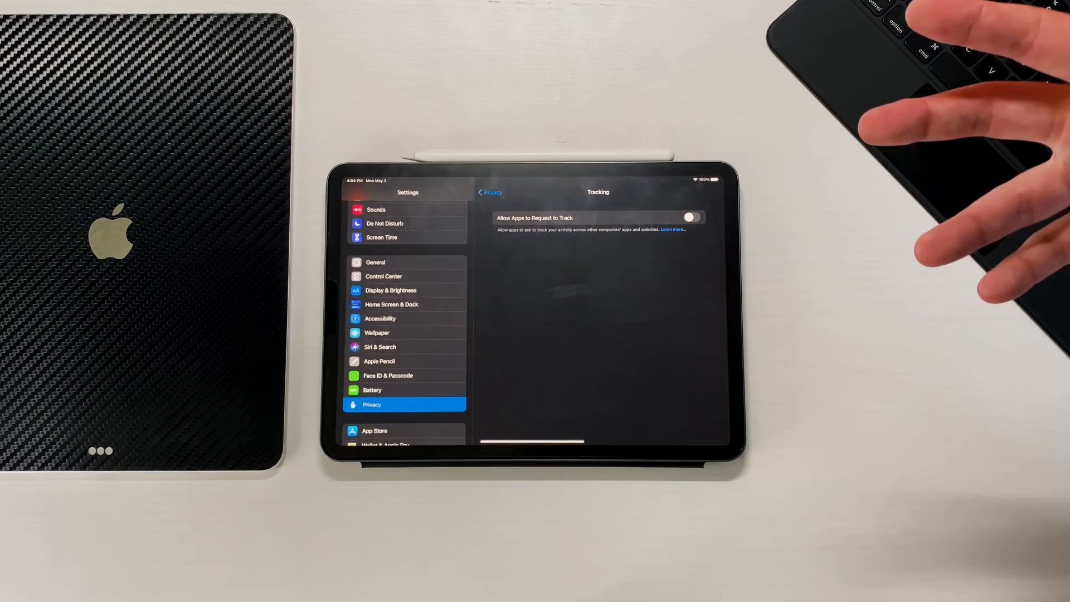
mouse_move(887, 103)
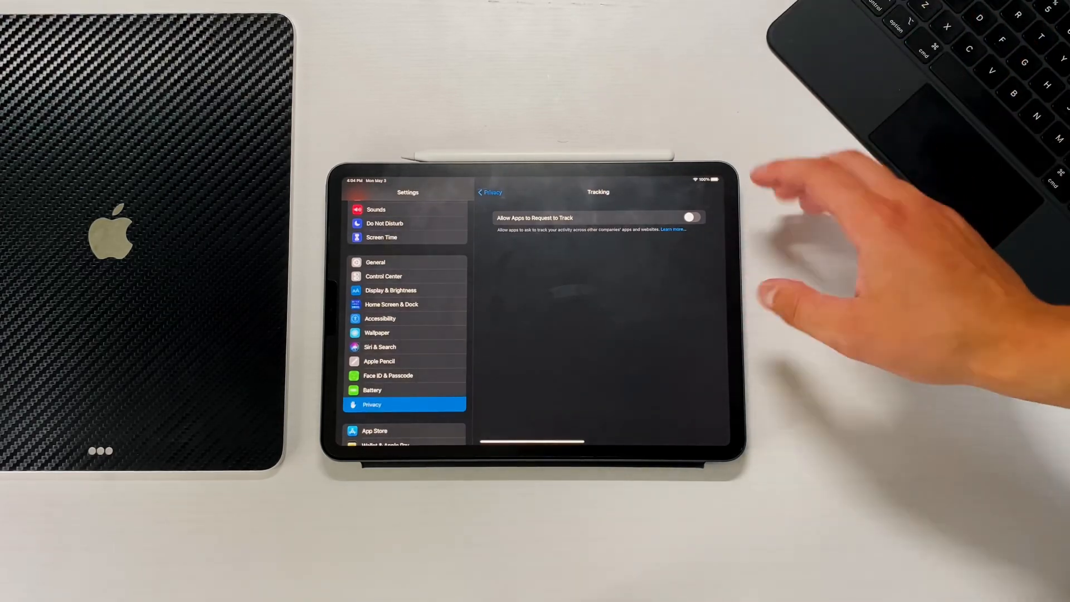
click(692, 217)
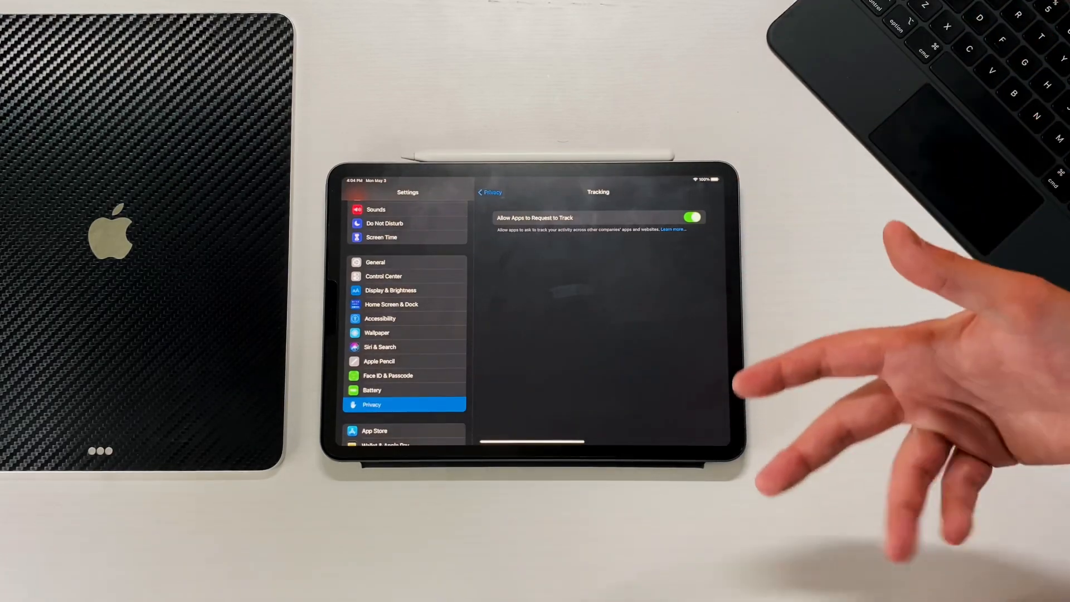
mouse_move(716, 286)
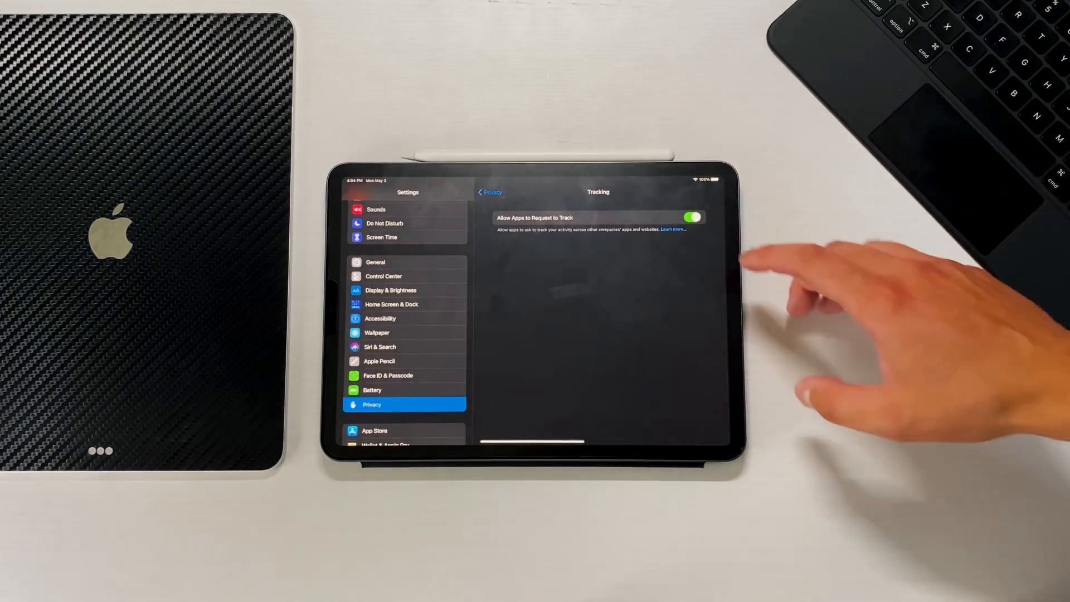
click(693, 217)
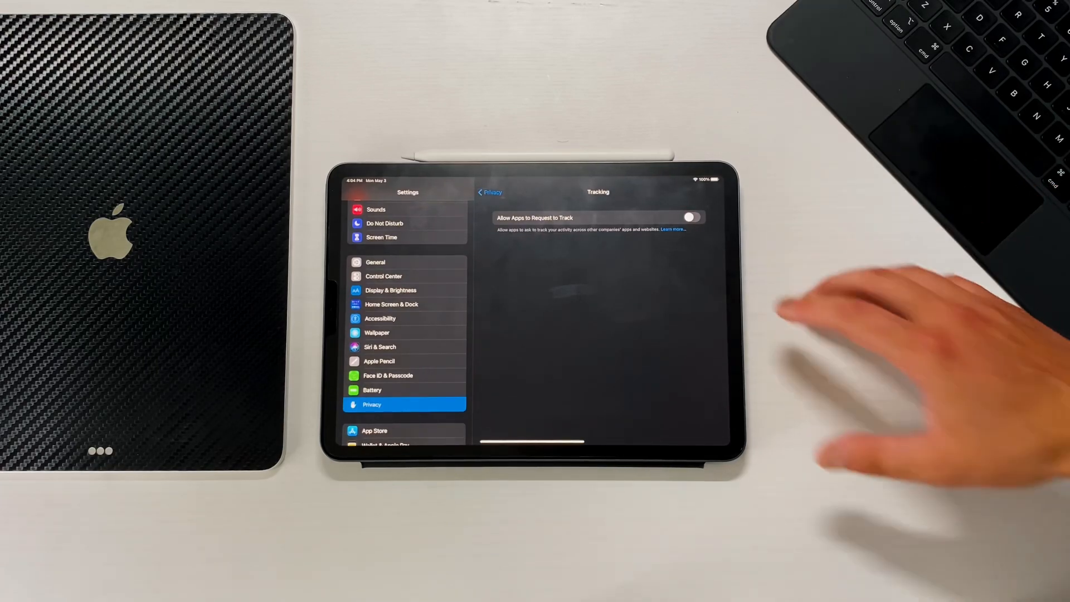
click(692, 217)
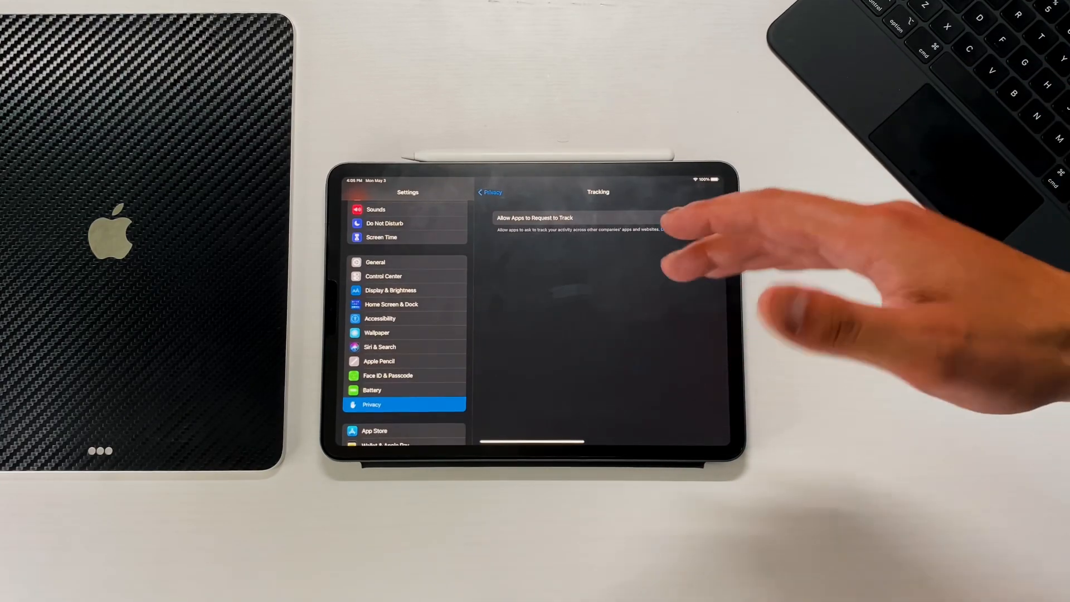
click(694, 217)
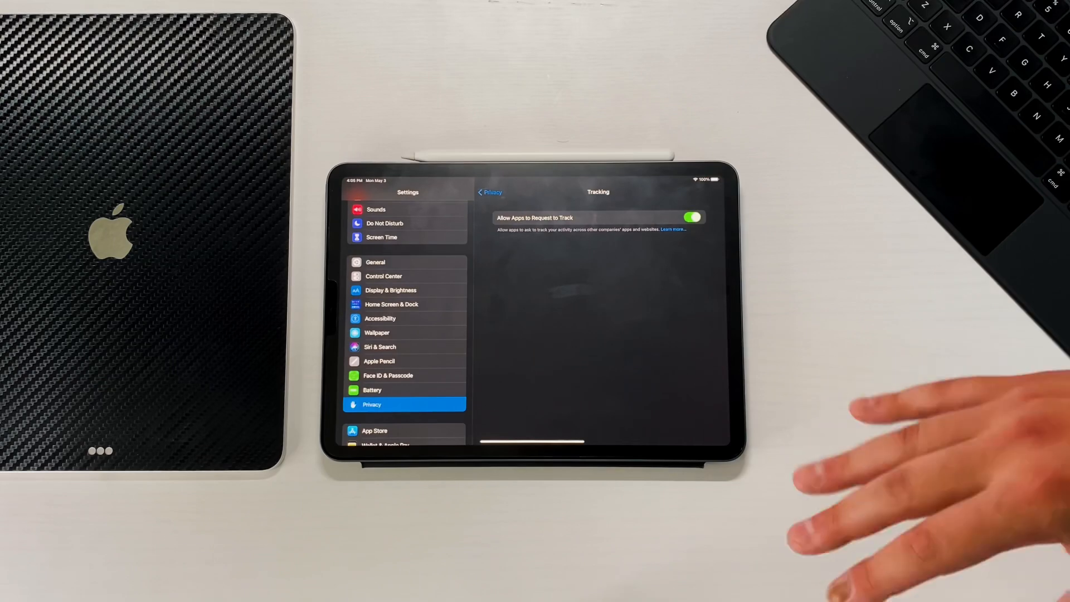